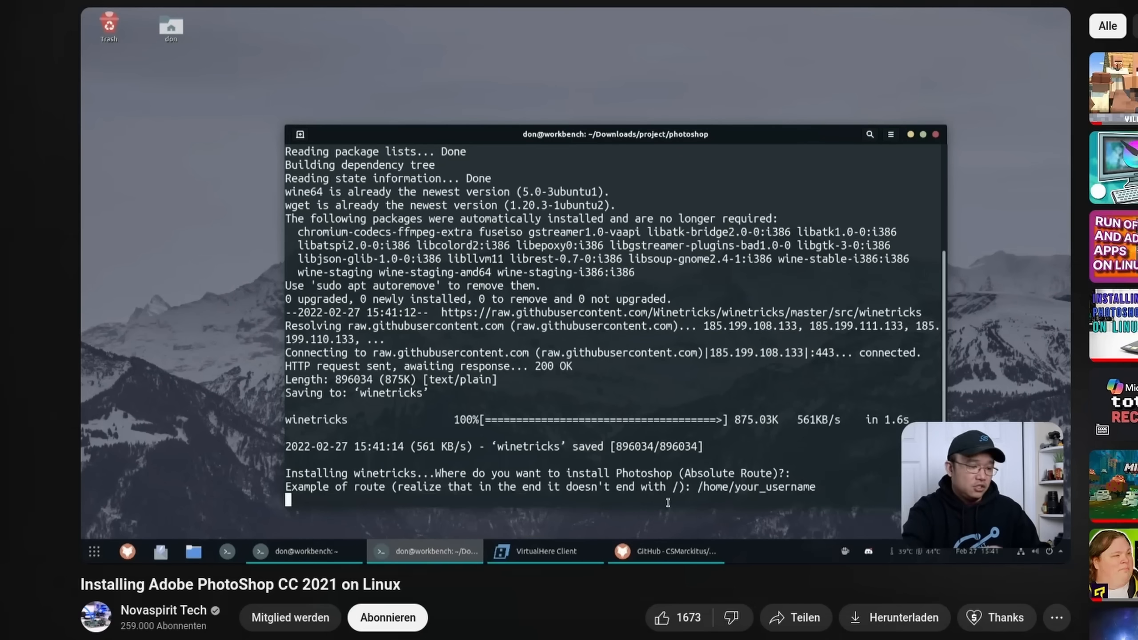
Step: Launch Creative Cloud from the Adobe bottle's Programs list after typing a /home/ path
type("/home/")
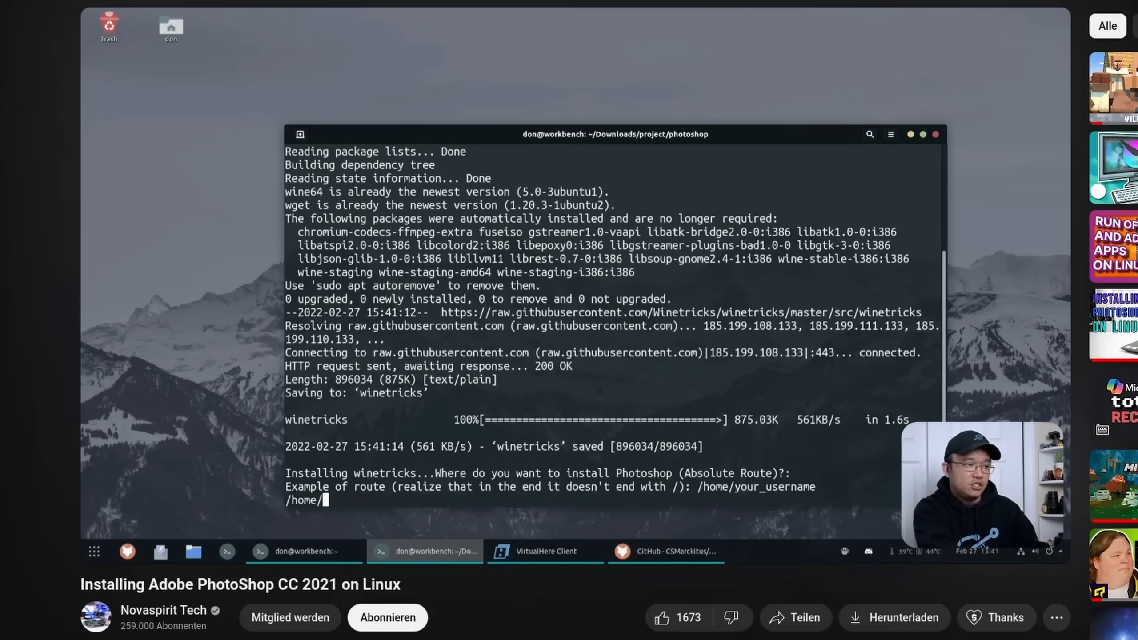
type("don")
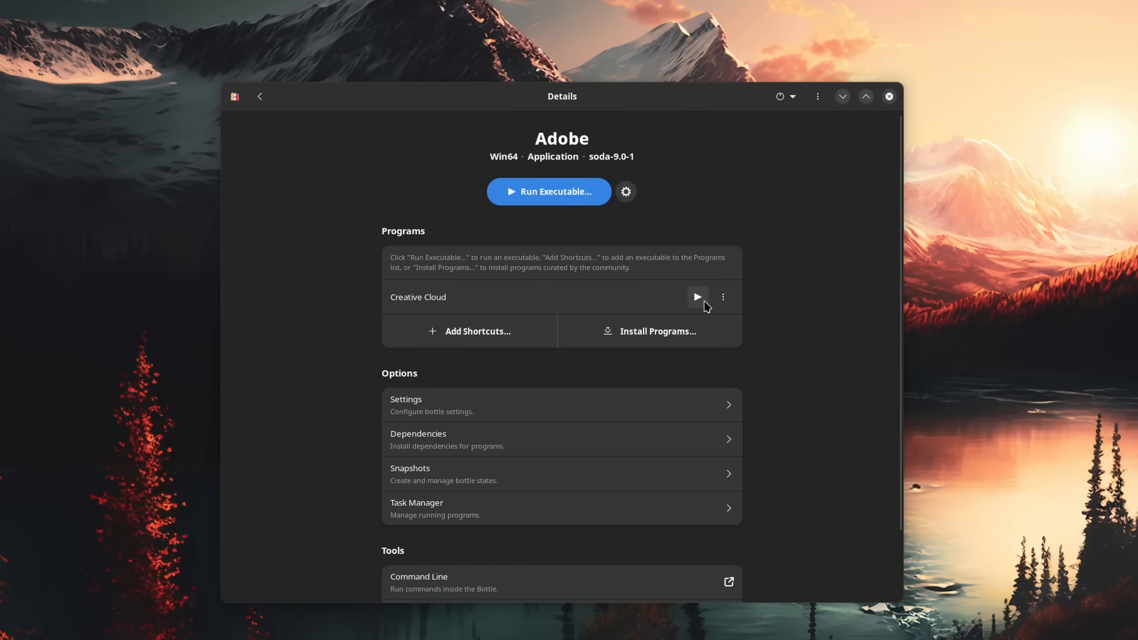
left_click(695, 297)
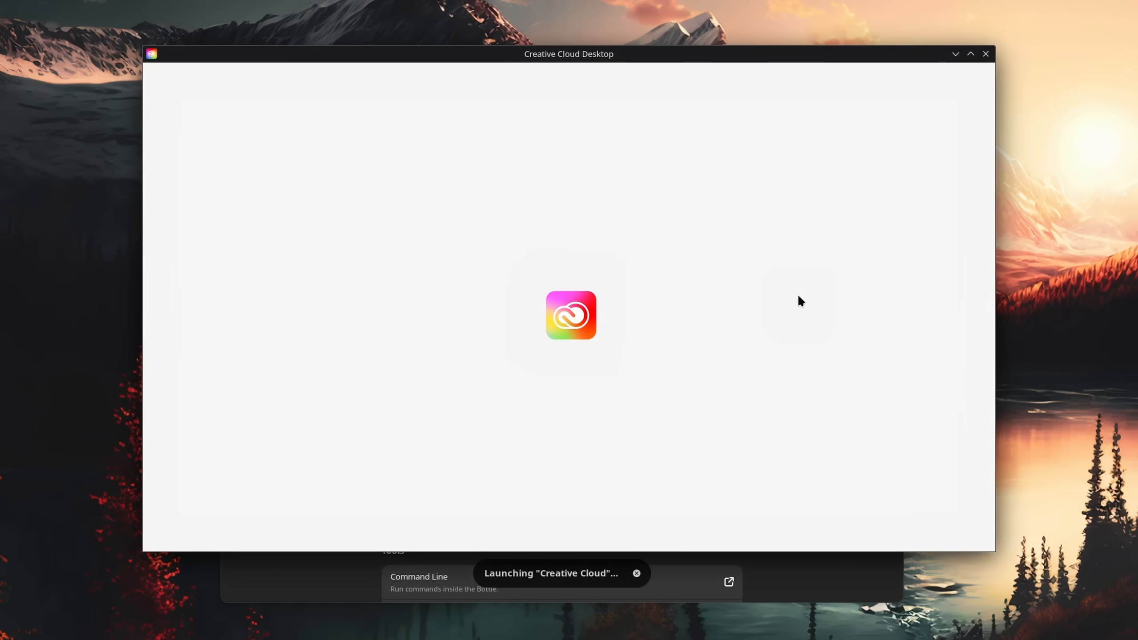